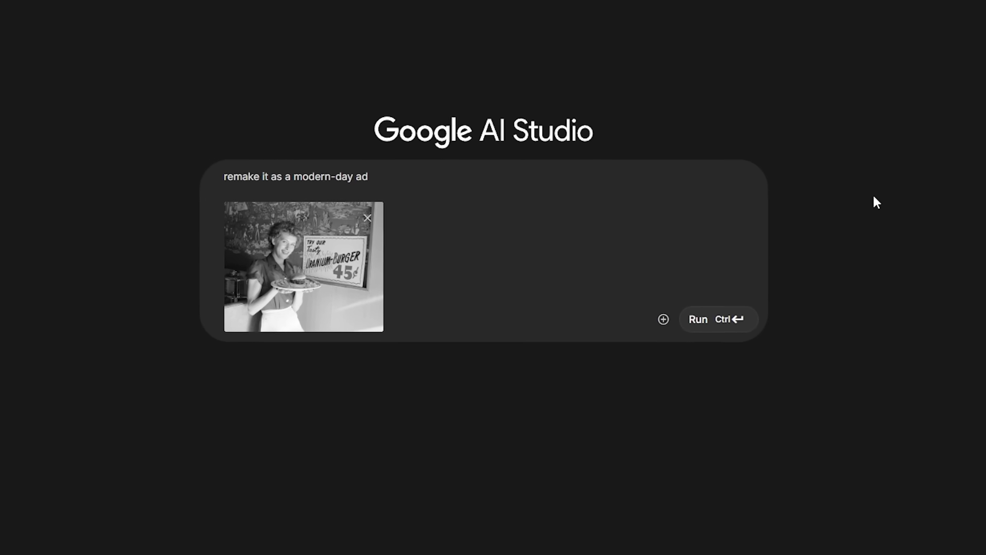
Run 'remake it as a modern-day ad' on the Uranium-Burger photo and view the result.
left_click(698, 319)
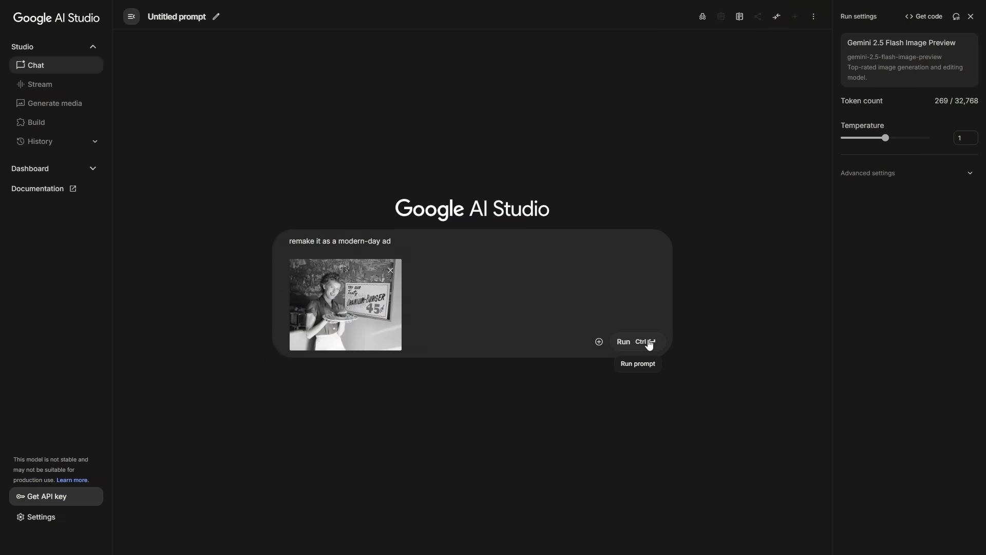
left_click(623, 342)
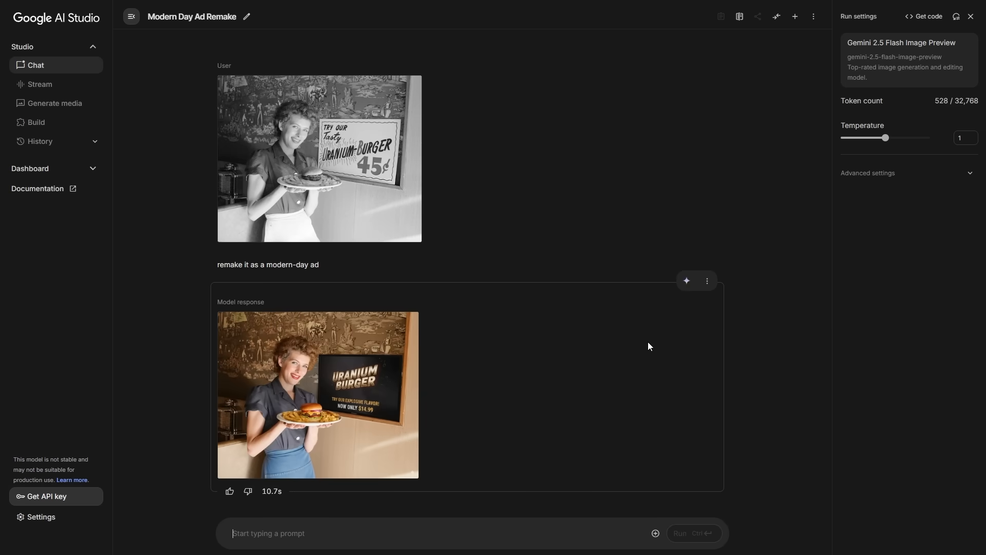
left_click(318, 394)
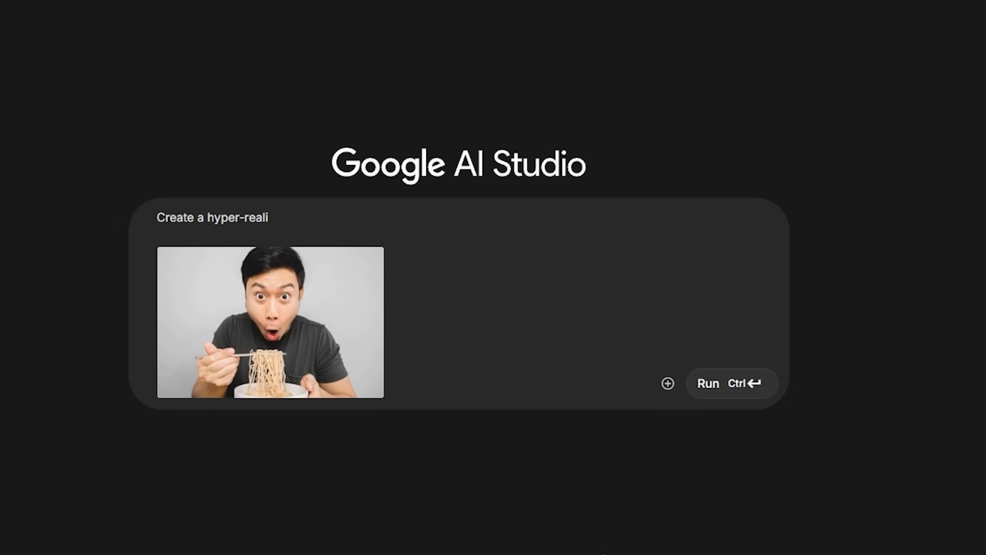
Finish the hyper-realistic illustration prompt for the noodle photo and send it.
type("stic illust")
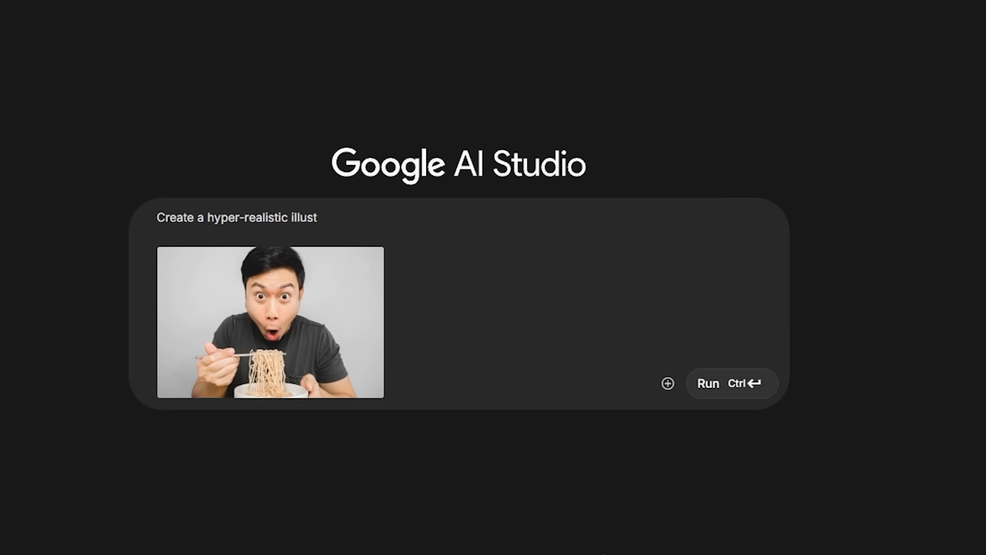
left_click(707, 384)
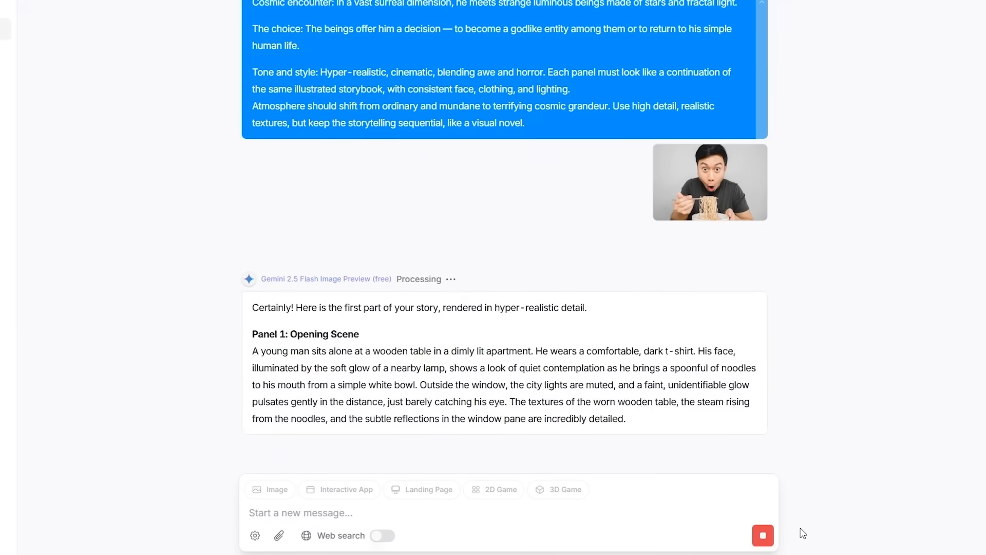
Scroll through Gemini's output as story Panels 1–4 with images appear.
scroll("down", 3)
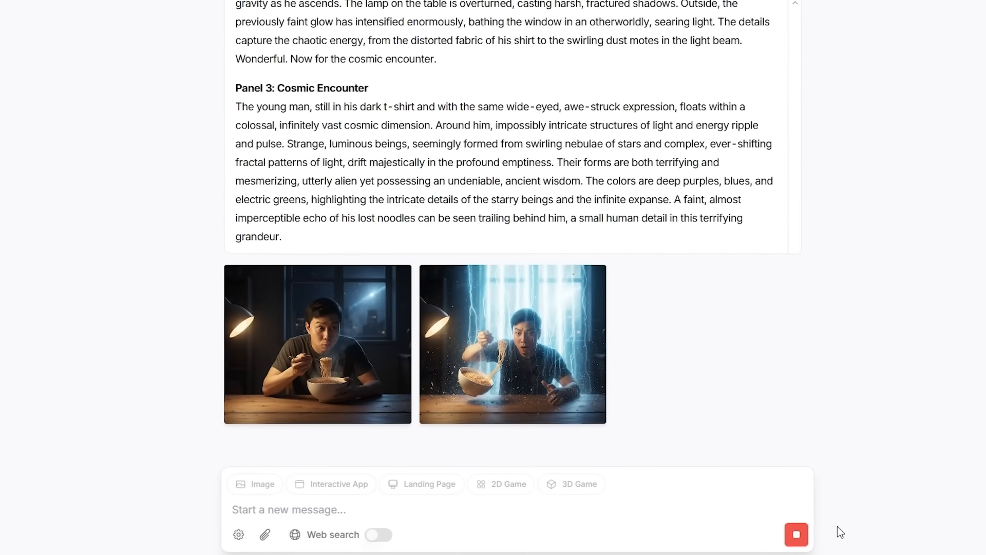
scroll("down", 3)
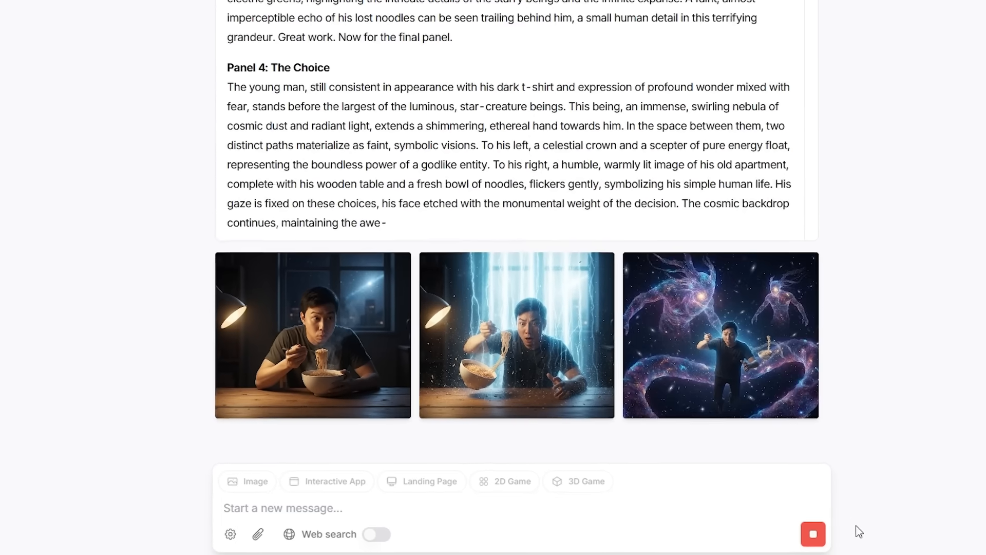
left_click(720, 334)
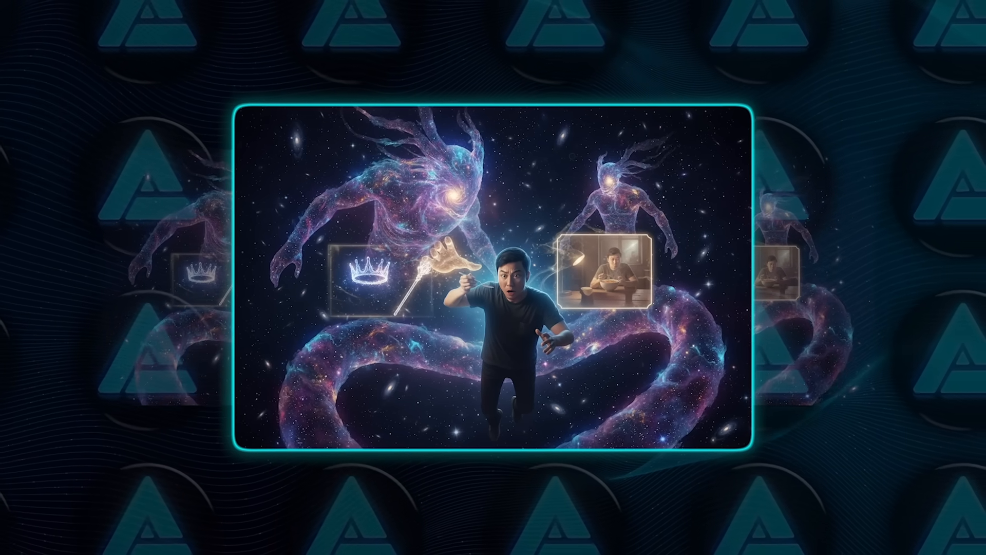